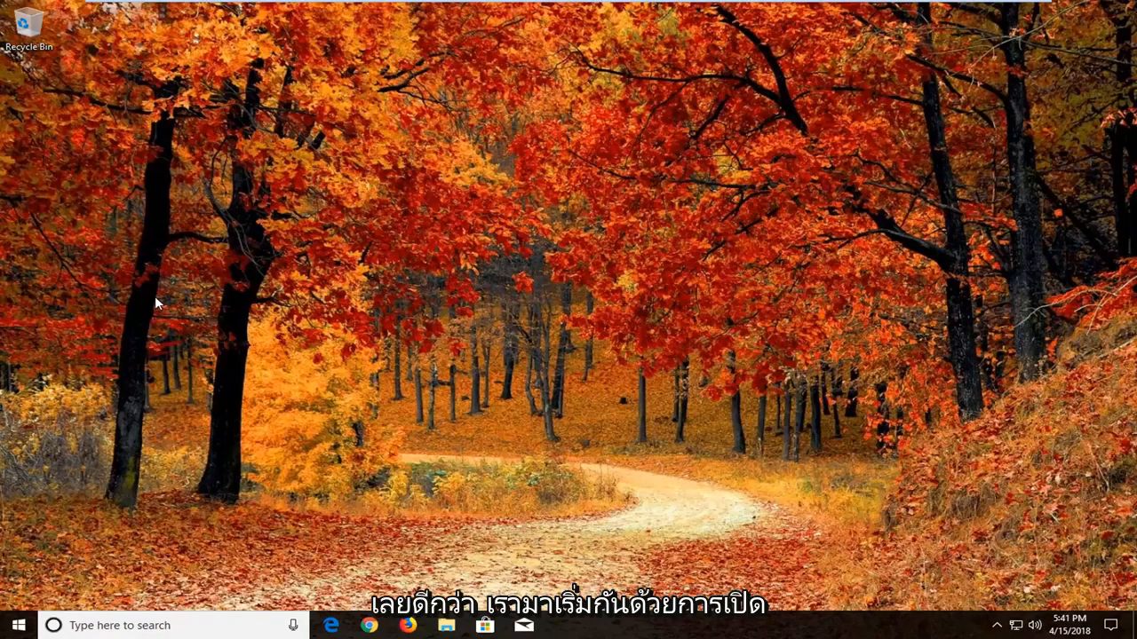
Search the Start menu for 'reset' so Reset this PC shows as best match.
{"action": "left_click", "coordinate": [14, 626]}
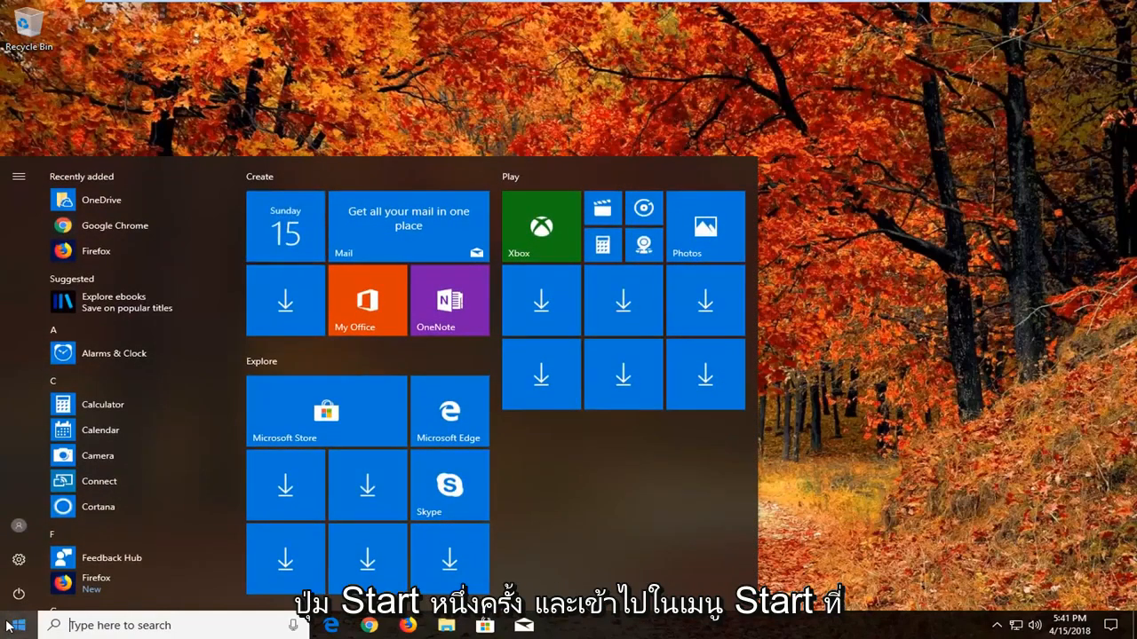
{"action": "left_click", "coordinate": [15, 625]}
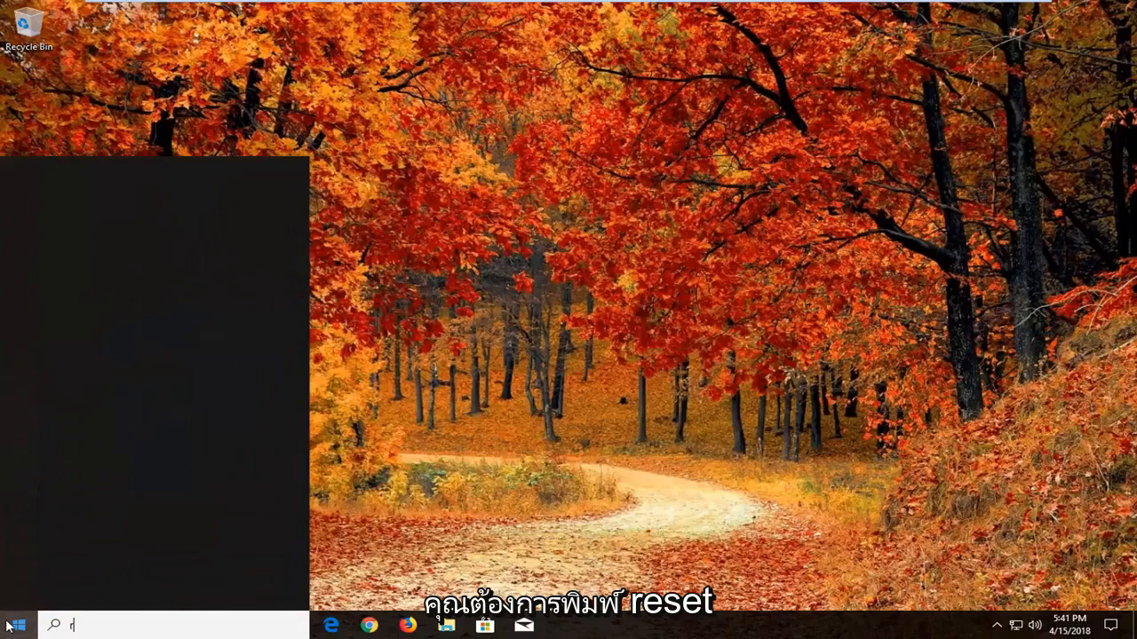
{"action": "type", "text": "reset"}
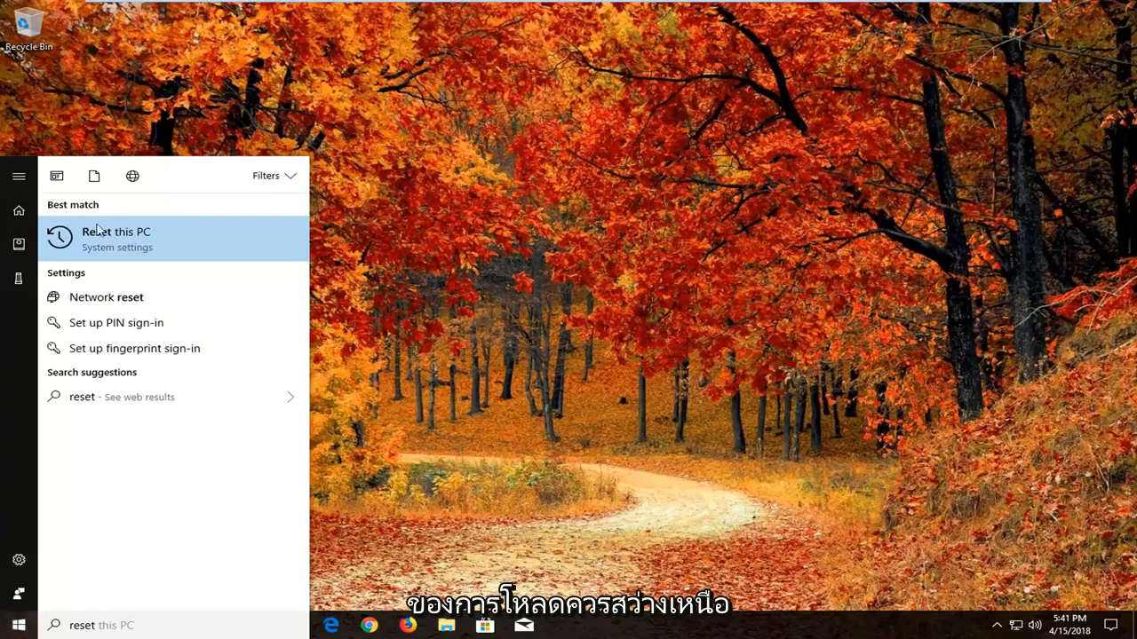
{"action": "mouse_move", "coordinate": [156, 252]}
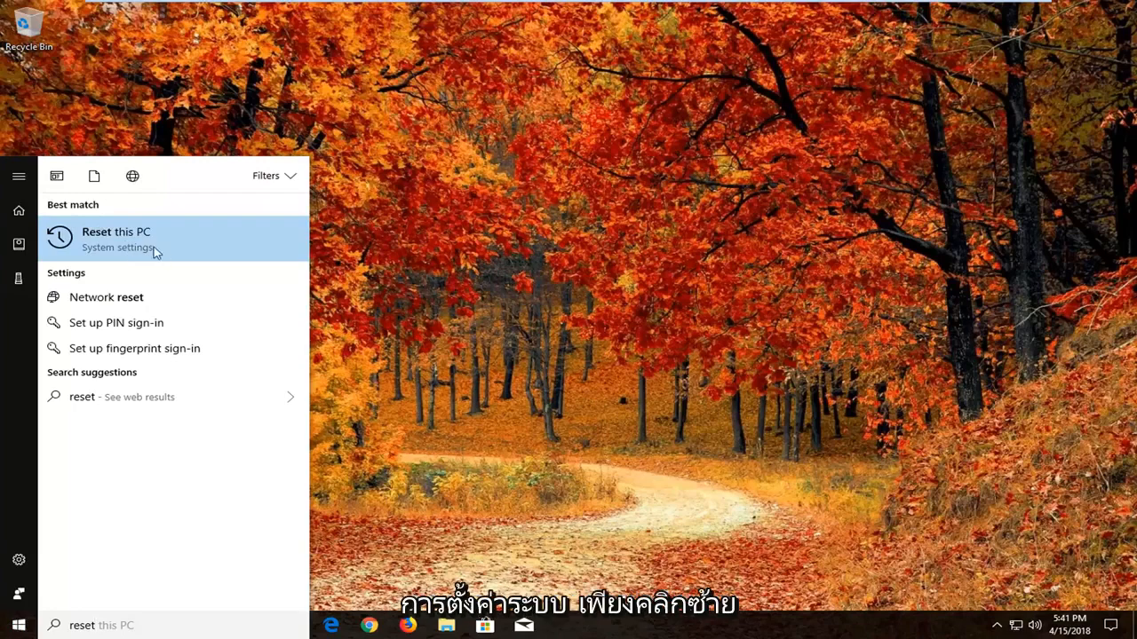
Open the Reset this PC result, landing on the Recovery page of Update & Security.
{"action": "left_click", "coordinate": [116, 238]}
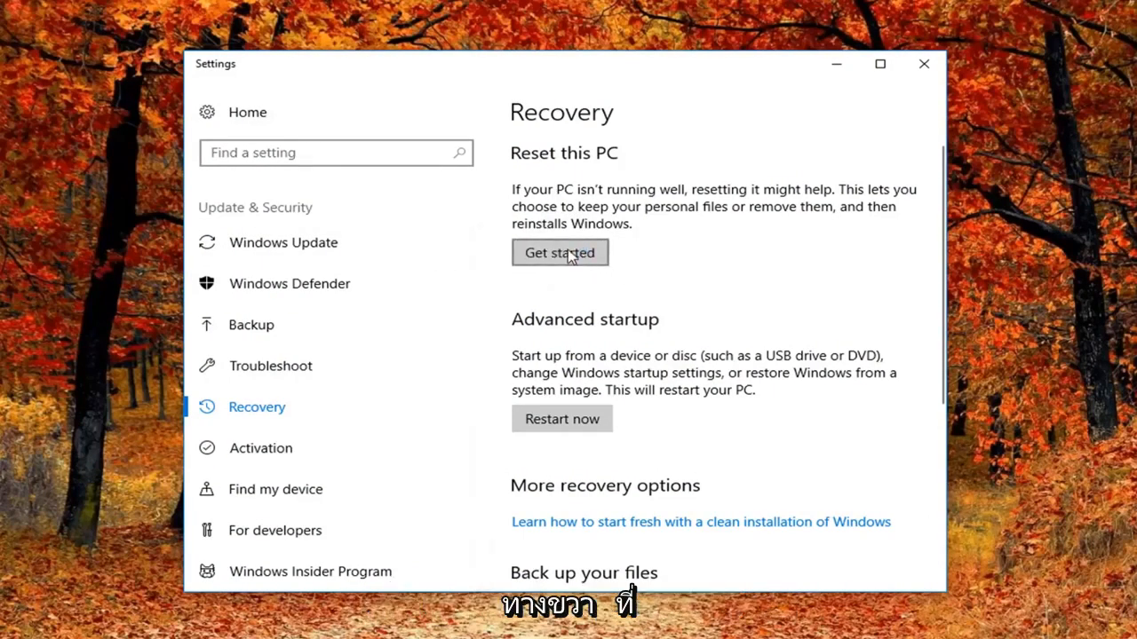
Start the Reset this PC wizard via Get started, reaching the Choose an option dialog.
{"action": "left_click", "coordinate": [559, 252]}
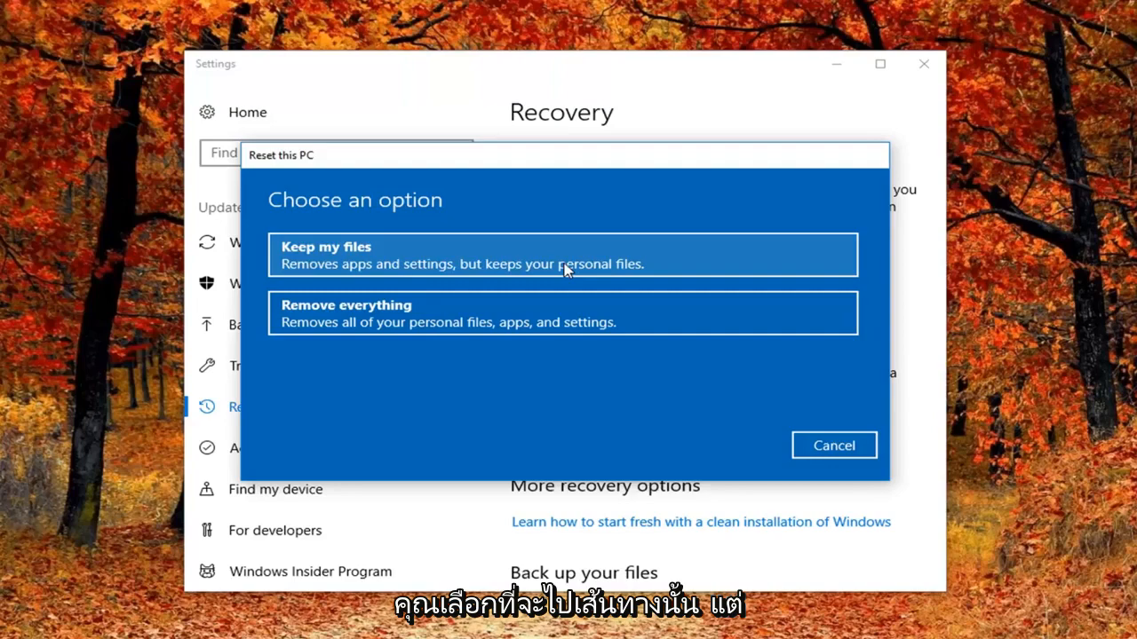
{"action": "mouse_move", "coordinate": [352, 324]}
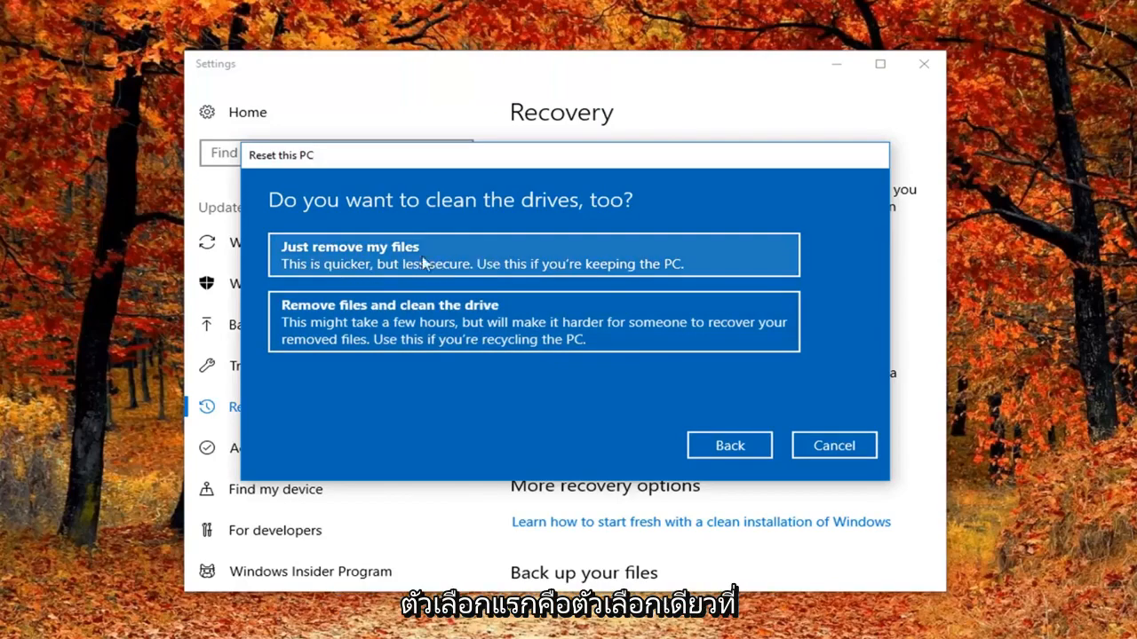
{"action": "mouse_move", "coordinate": [542, 262]}
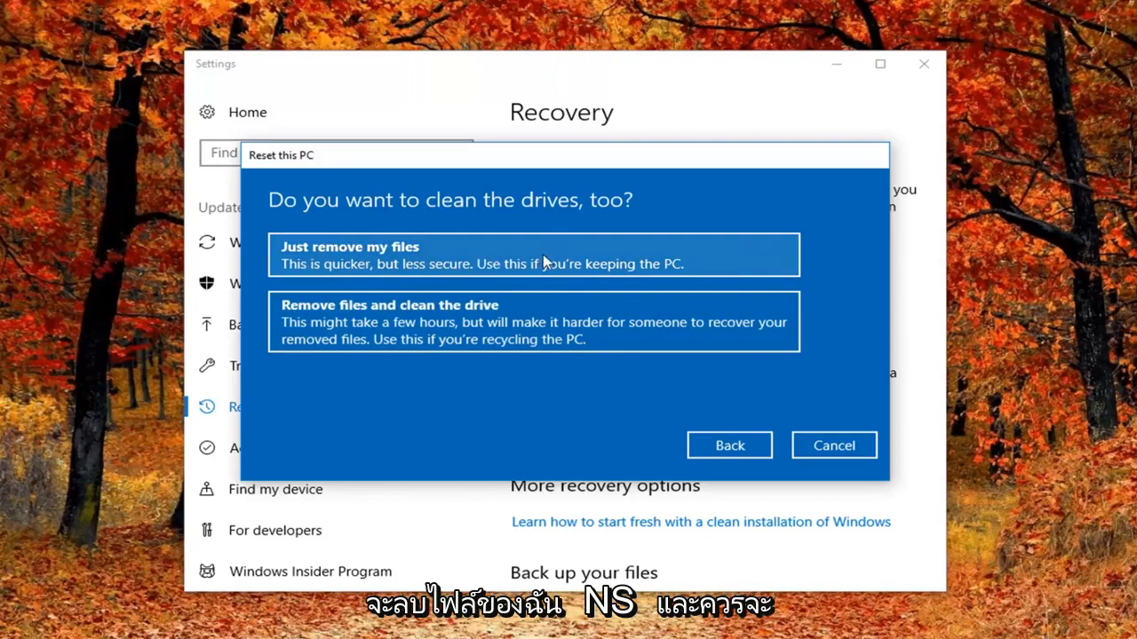
Choose Just remove my files, reaching the Ready to reset this PC summary.
{"action": "left_click", "coordinate": [533, 256]}
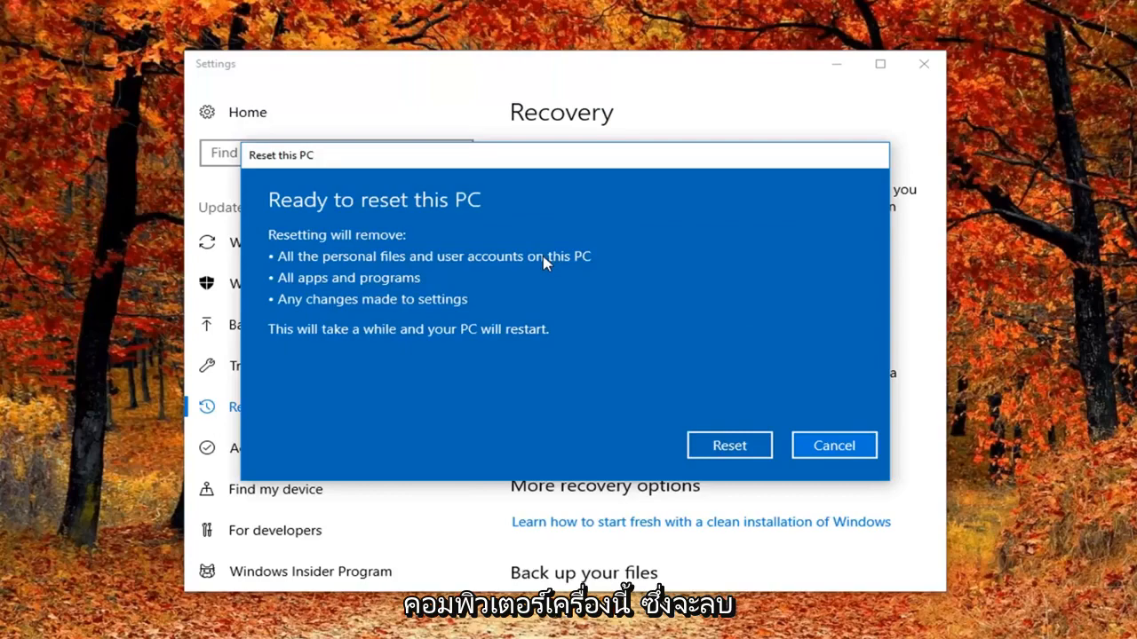
{"action": "mouse_move", "coordinate": [380, 282]}
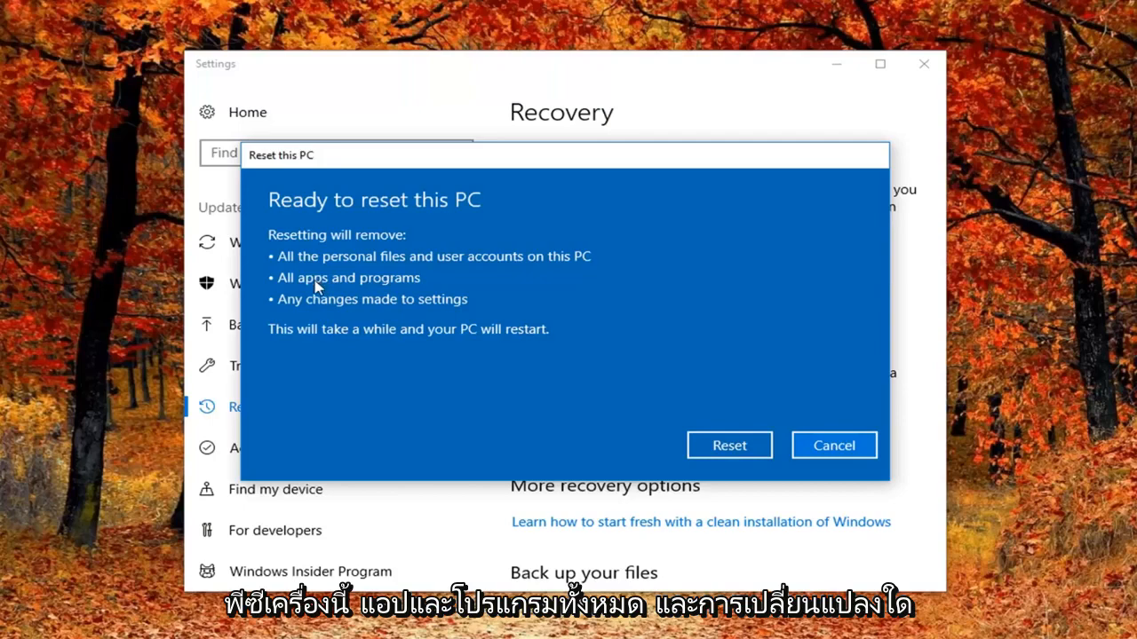
{"action": "mouse_move", "coordinate": [327, 311]}
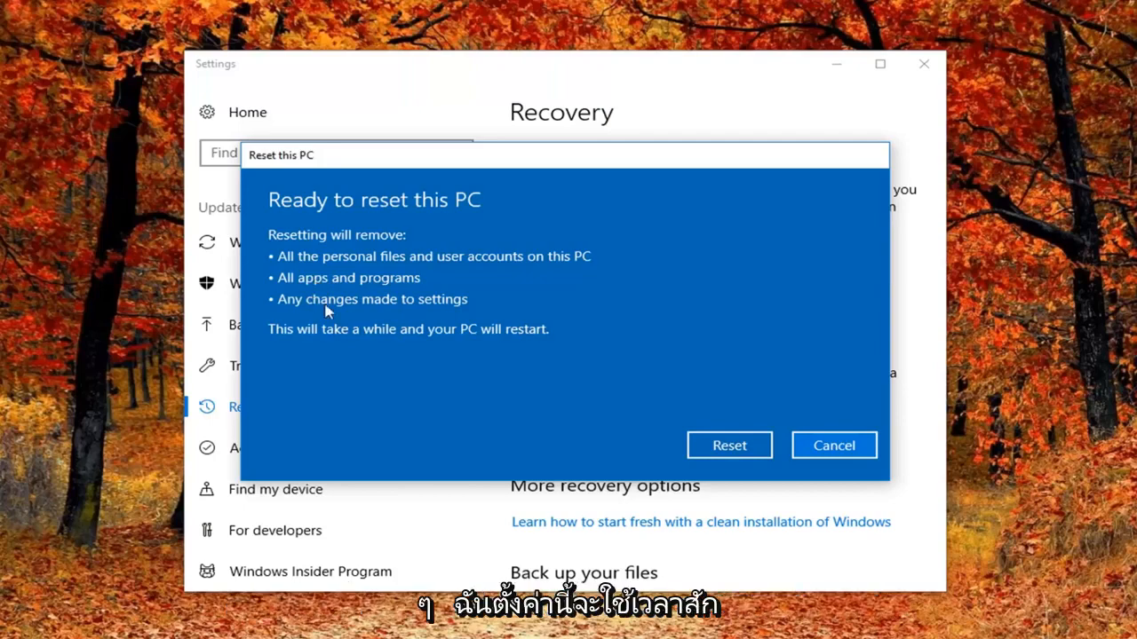
{"action": "mouse_move", "coordinate": [483, 413]}
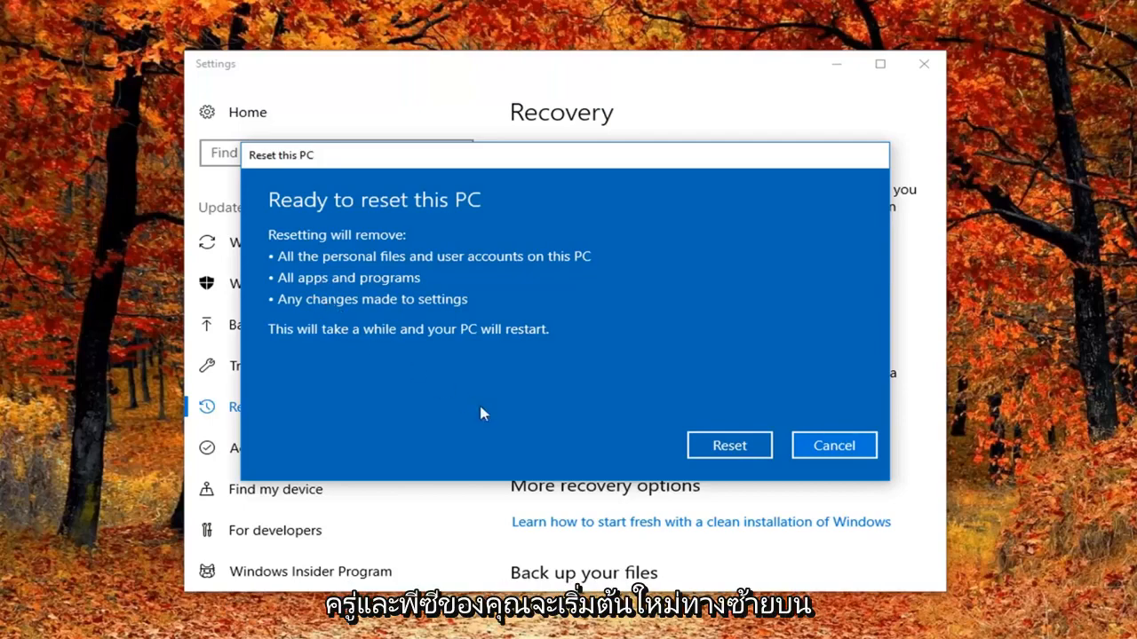
Confirm Reset on the summary screen so the PC begins resetting.
{"action": "left_click", "coordinate": [729, 444]}
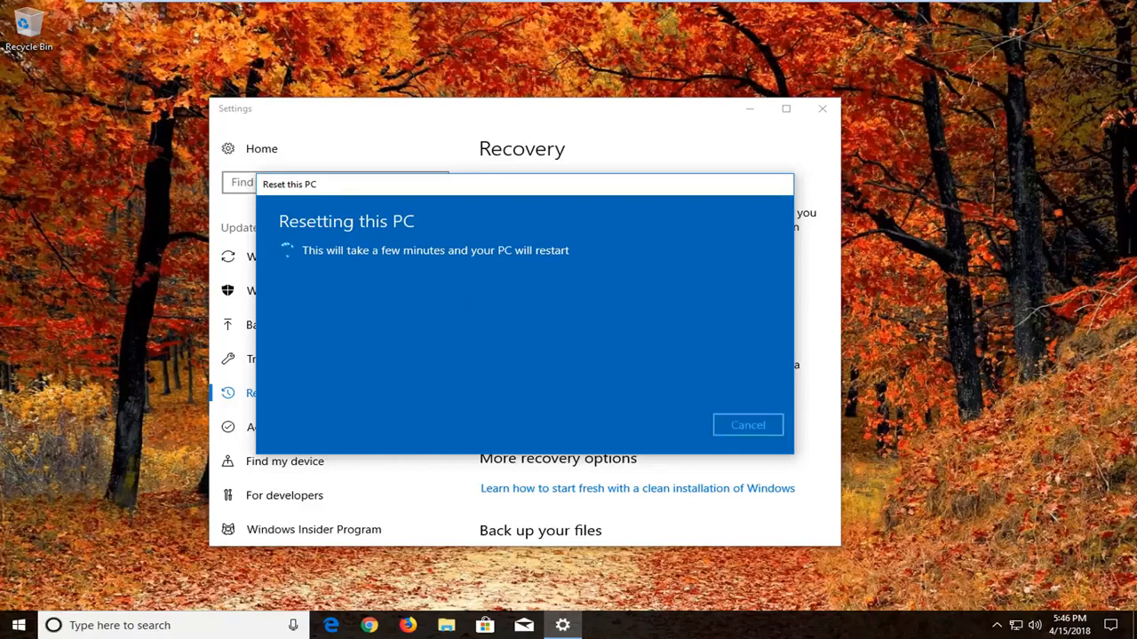
Wait through the reset preparation as the dialog closes and the PC restarts into setup.
{"action": "left_click", "coordinate": [746, 425]}
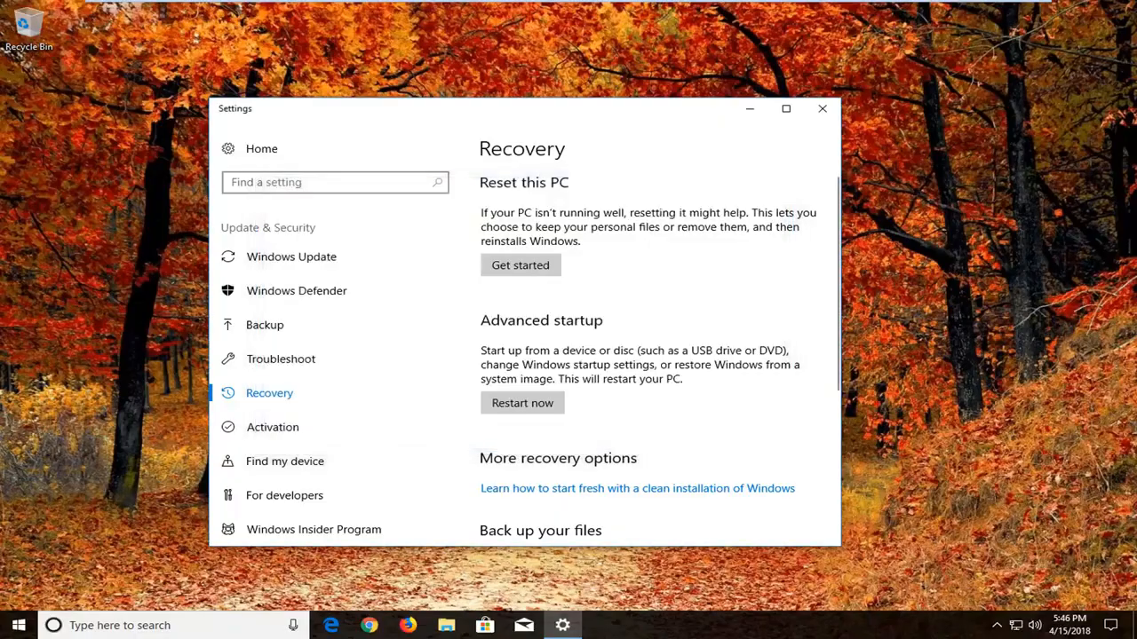
{"action": "left_click", "coordinate": [522, 401]}
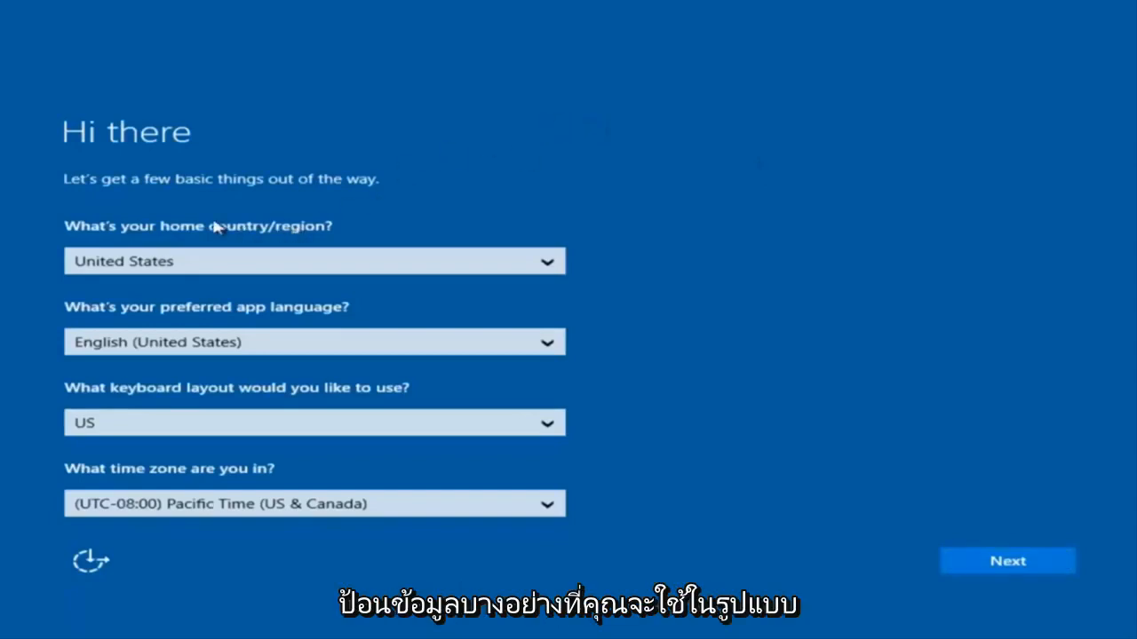
{"action": "mouse_move", "coordinate": [240, 355]}
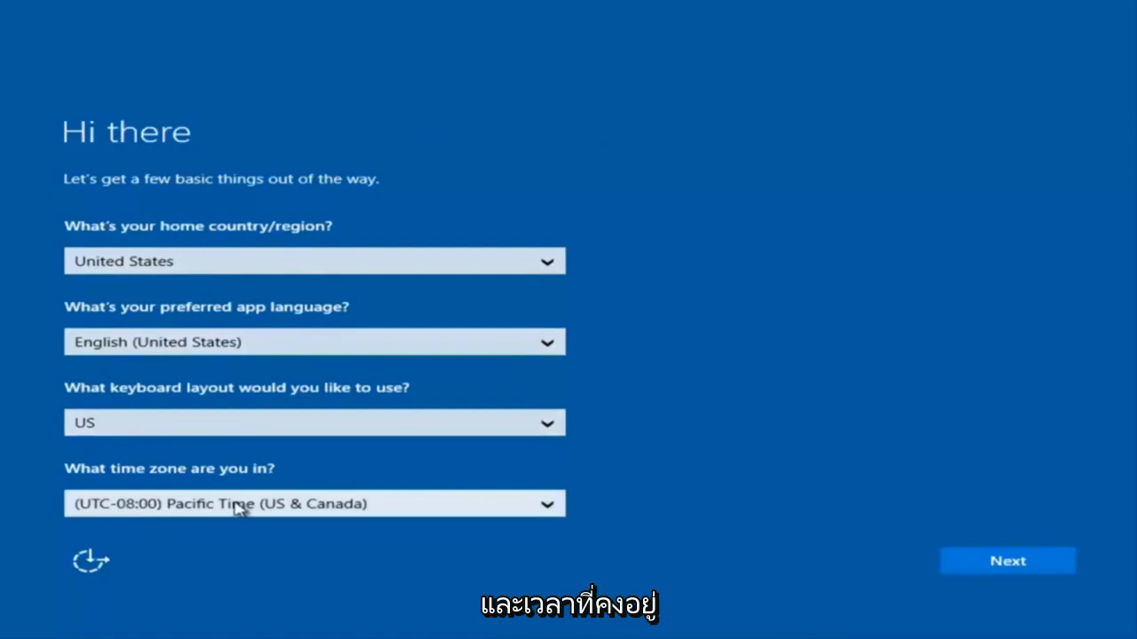
{"action": "mouse_move", "coordinate": [221, 490]}
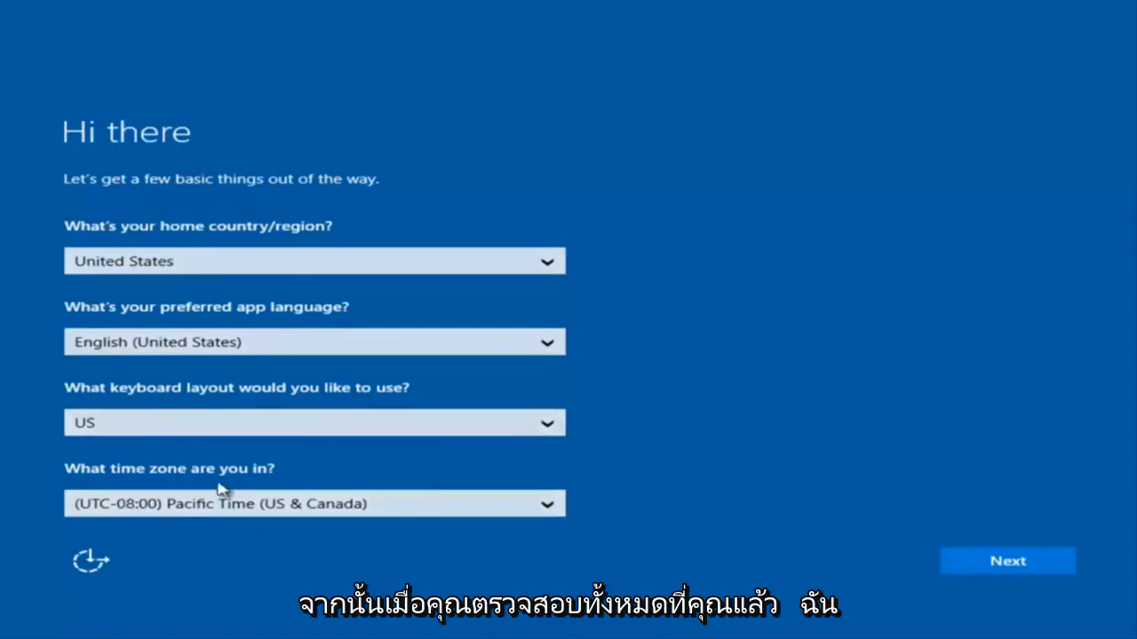
Accept the default United States region, language, US keyboard and Pacific time zone.
{"action": "left_click", "coordinate": [1007, 561]}
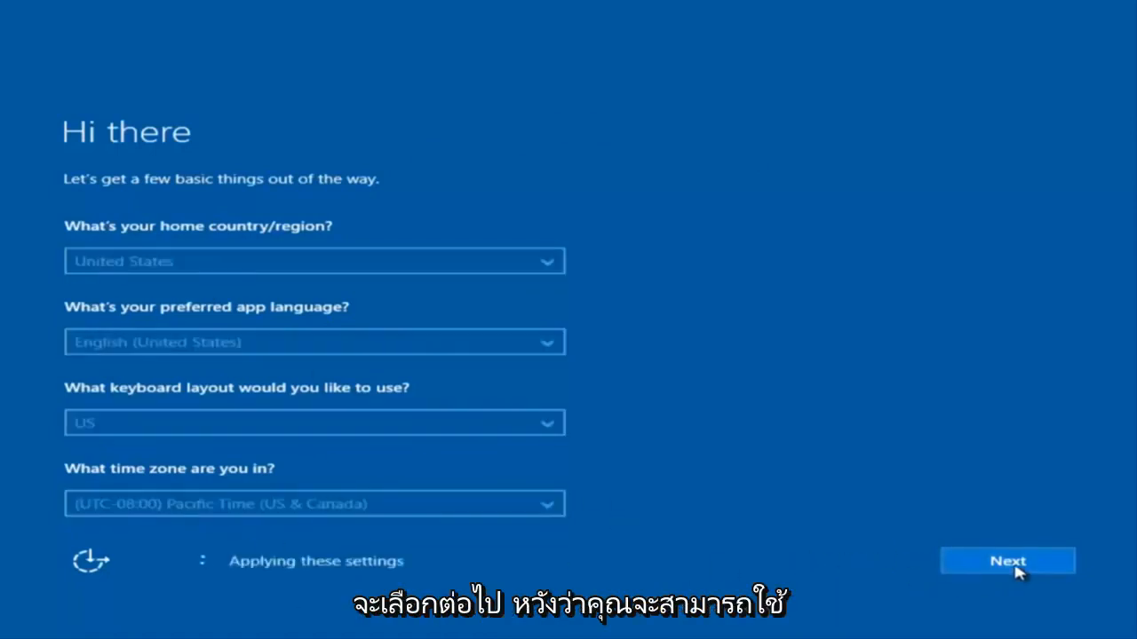
{"action": "left_click", "coordinate": [1007, 561]}
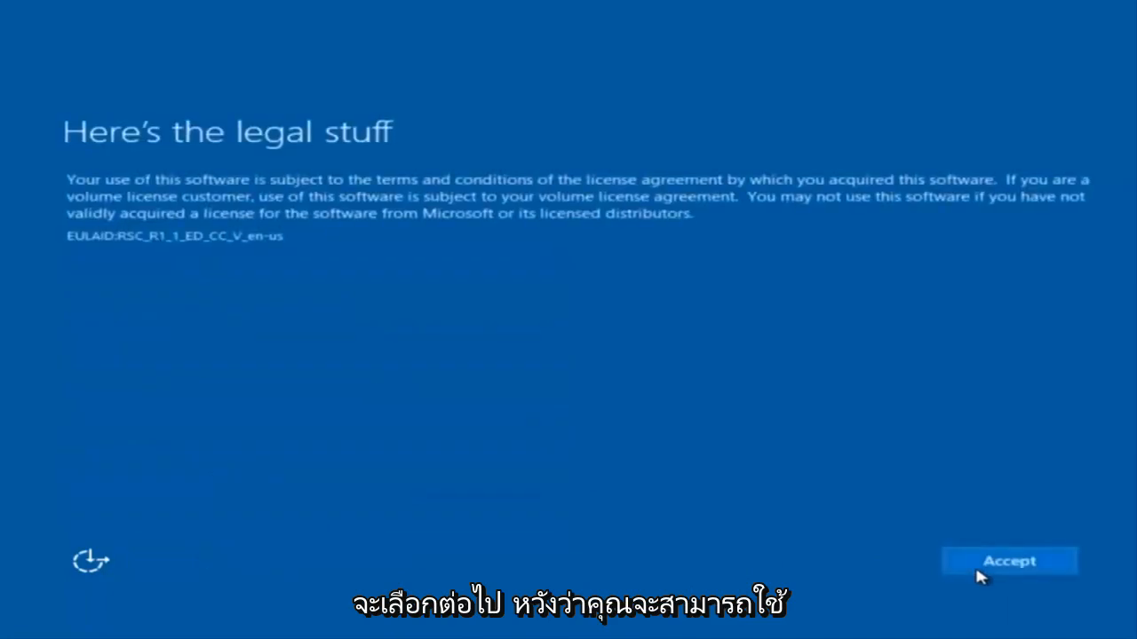
{"action": "mouse_move", "coordinate": [216, 163]}
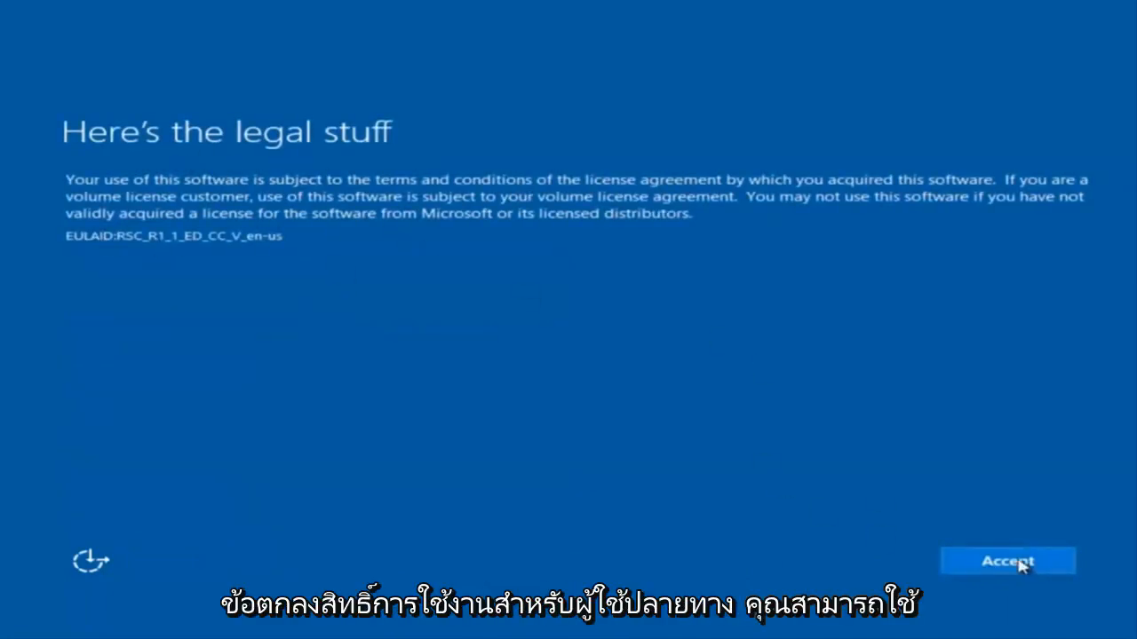
Accept the license terms on the 'Here's the legal stuff' page.
{"action": "left_click", "coordinate": [1008, 561]}
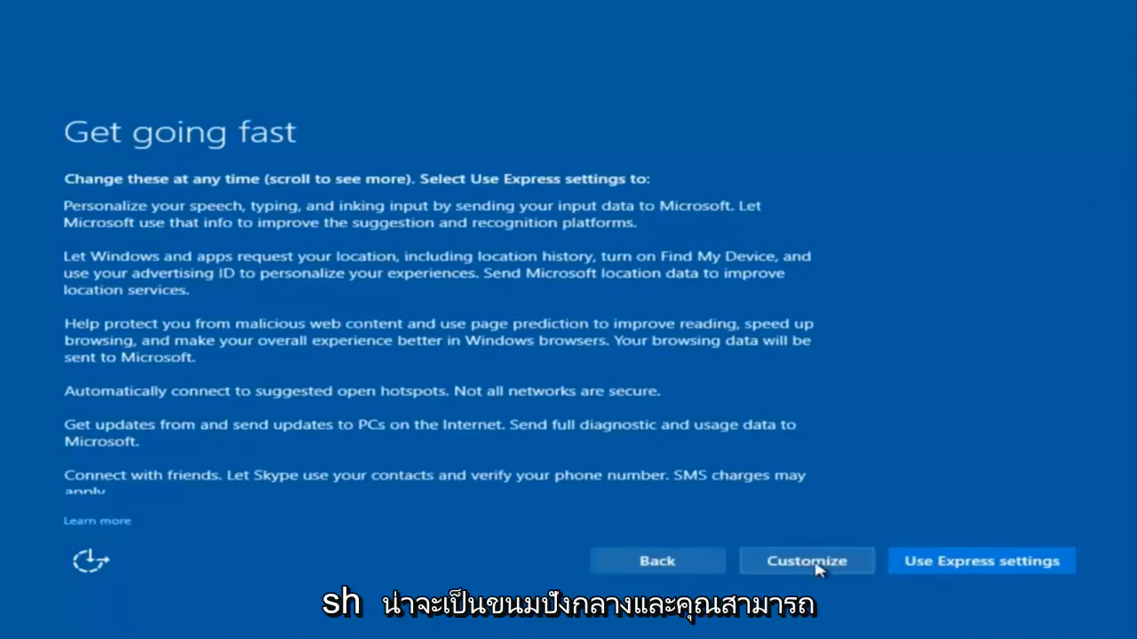
Customize settings with speech and typing input to Microsoft off, then finish the privacy pages.
{"action": "left_click", "coordinate": [806, 562]}
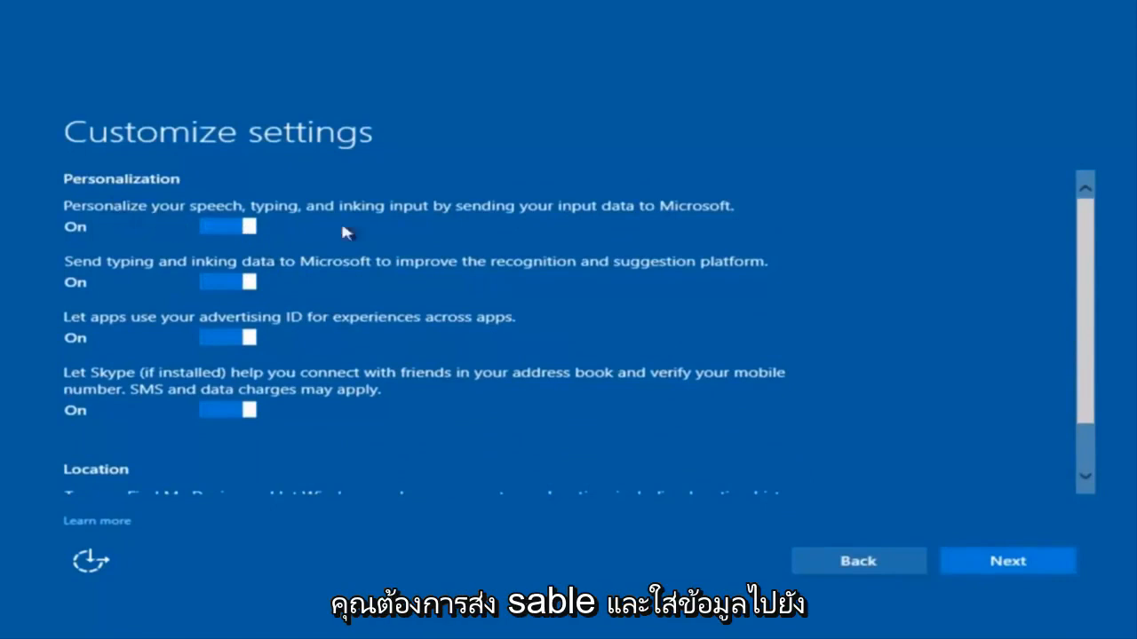
{"action": "left_click", "coordinate": [228, 227]}
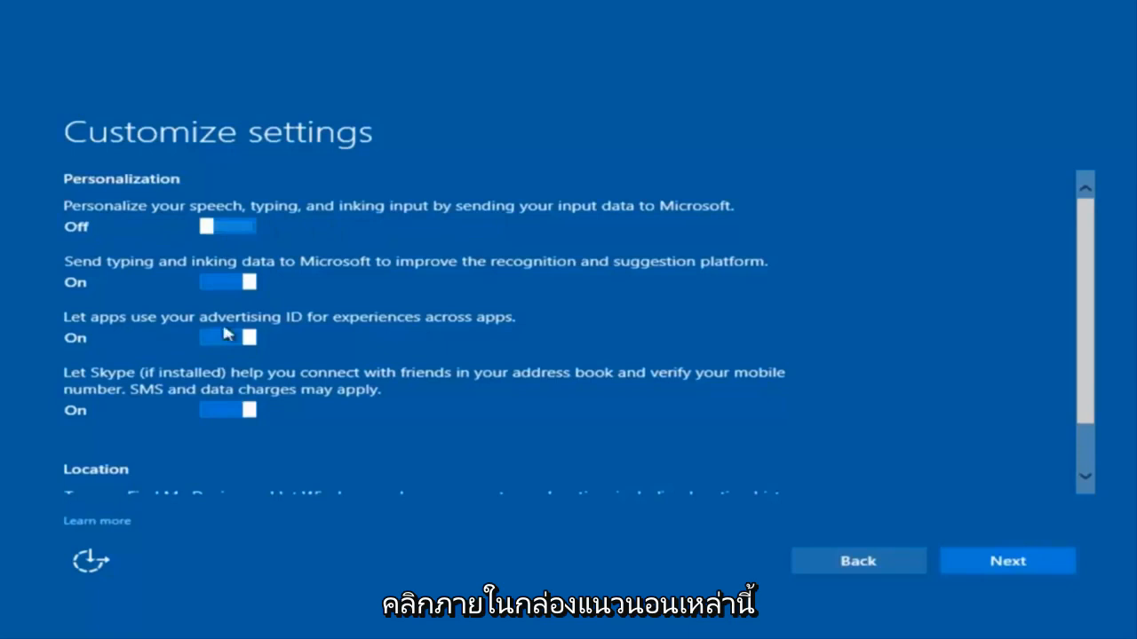
{"action": "scroll", "scroll_direction": "down", "scroll_amount": 3}
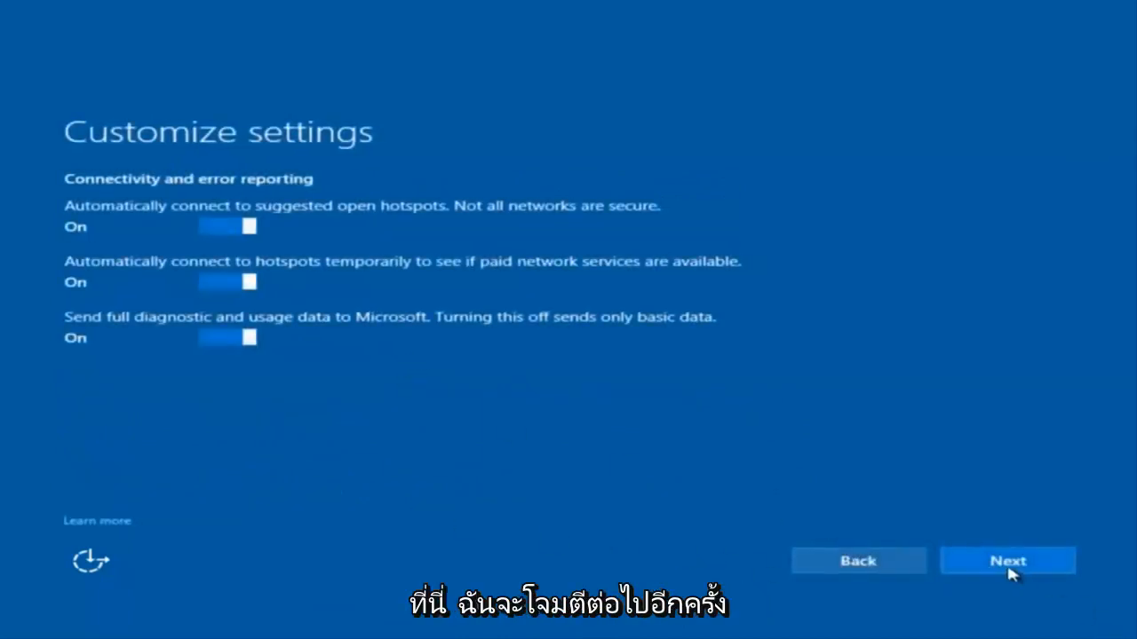
{"action": "left_click", "coordinate": [1007, 562]}
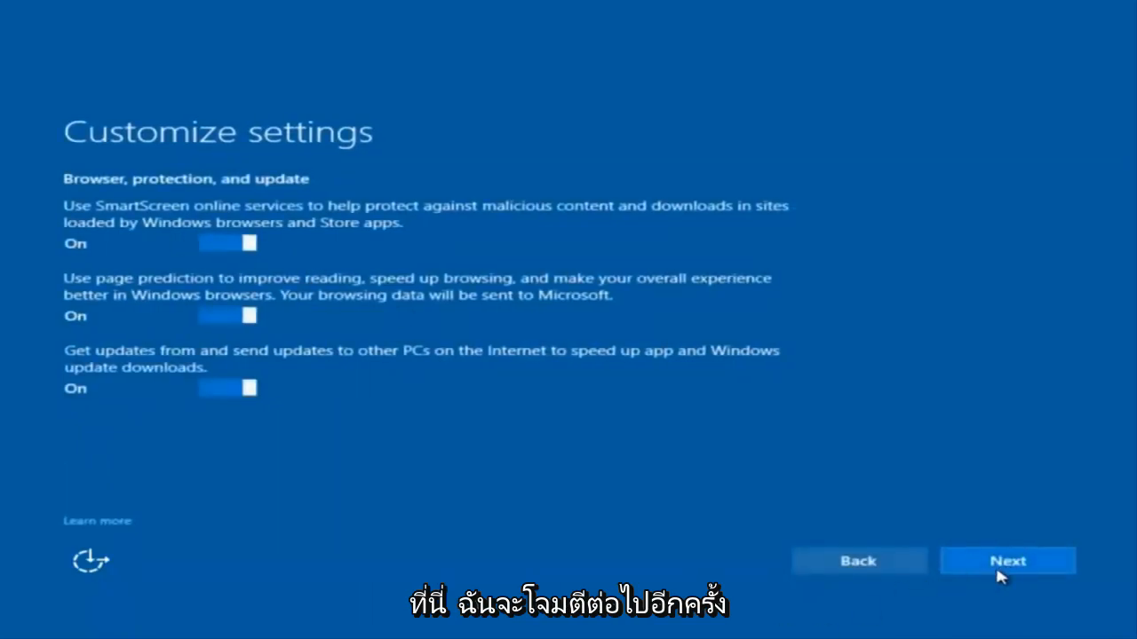
{"action": "left_click", "coordinate": [1007, 562]}
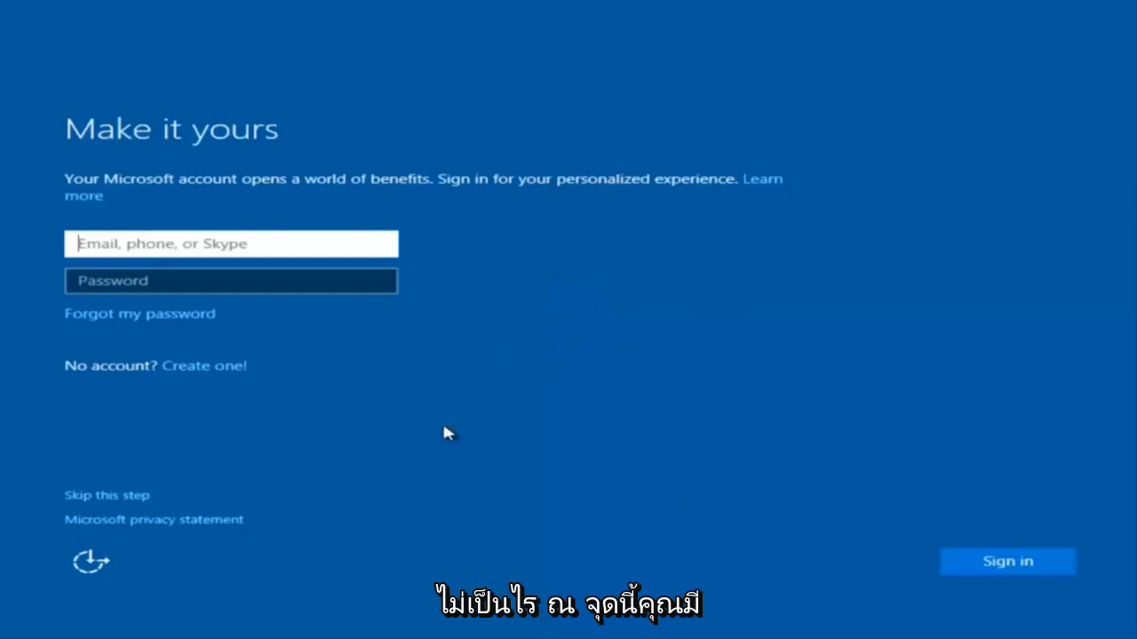
Skip Microsoft account sign-in to reach the local account creation page.
{"action": "left_click", "coordinate": [231, 280]}
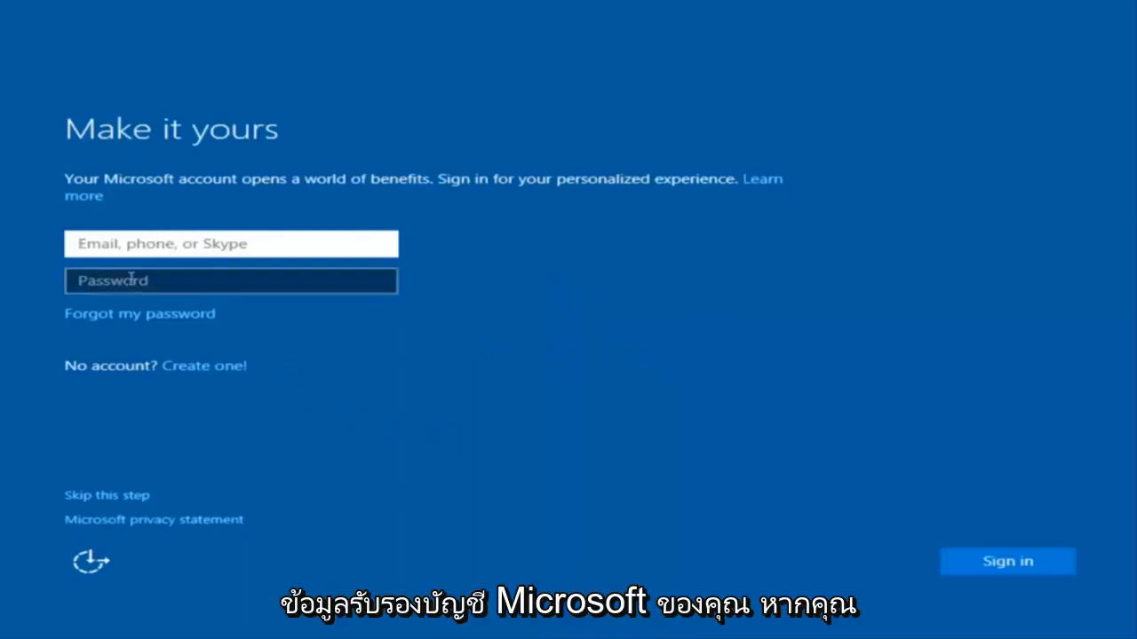
{"action": "left_click", "coordinate": [231, 243]}
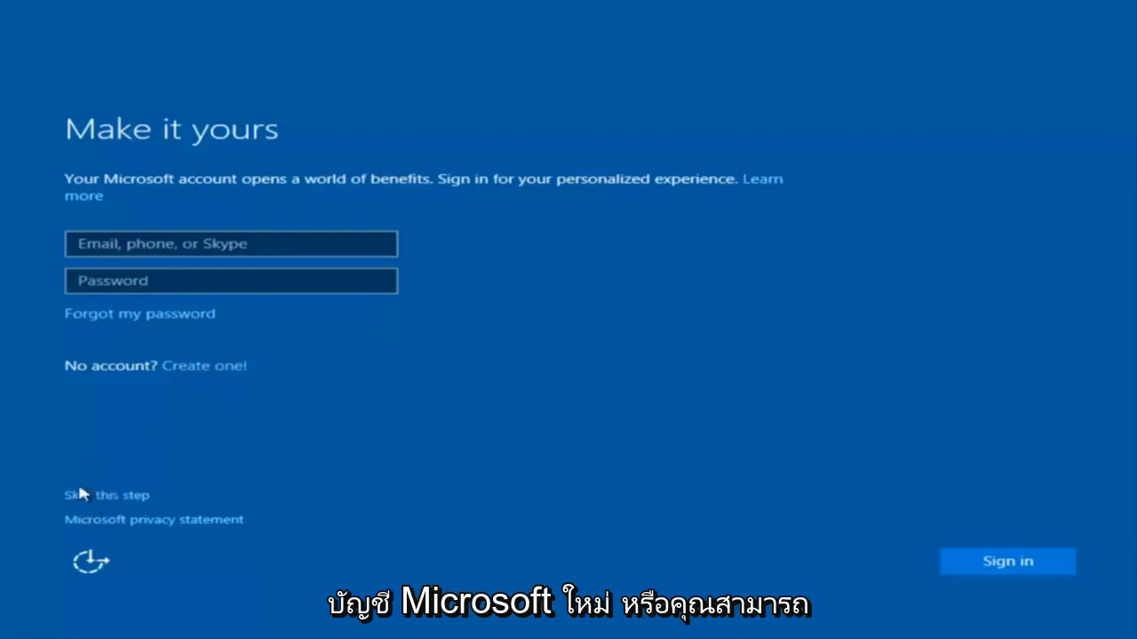
{"action": "left_click", "coordinate": [107, 494]}
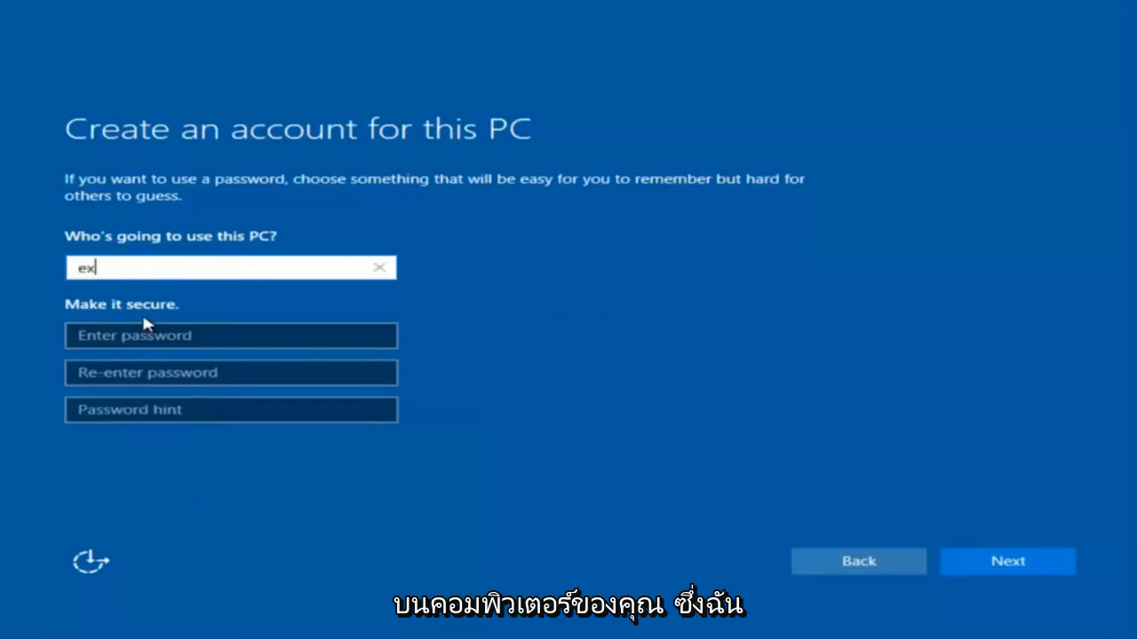
Finish the user name, enter password and hint 'pass', and submit the local account details.
{"action": "type", "text": "am"}
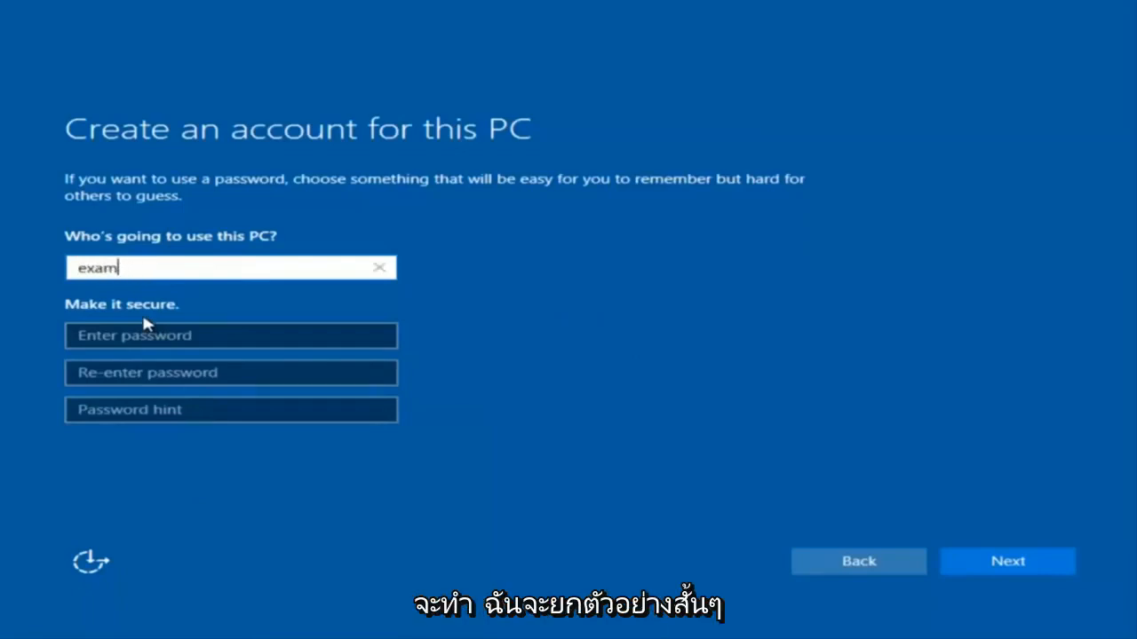
{"action": "left_click", "coordinate": [231, 335]}
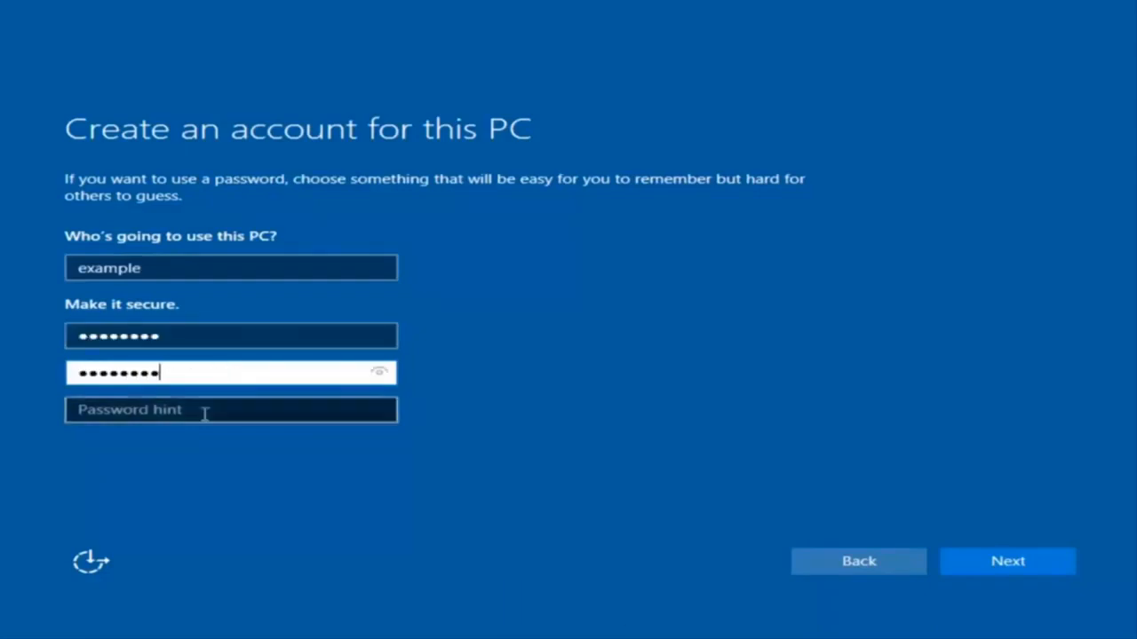
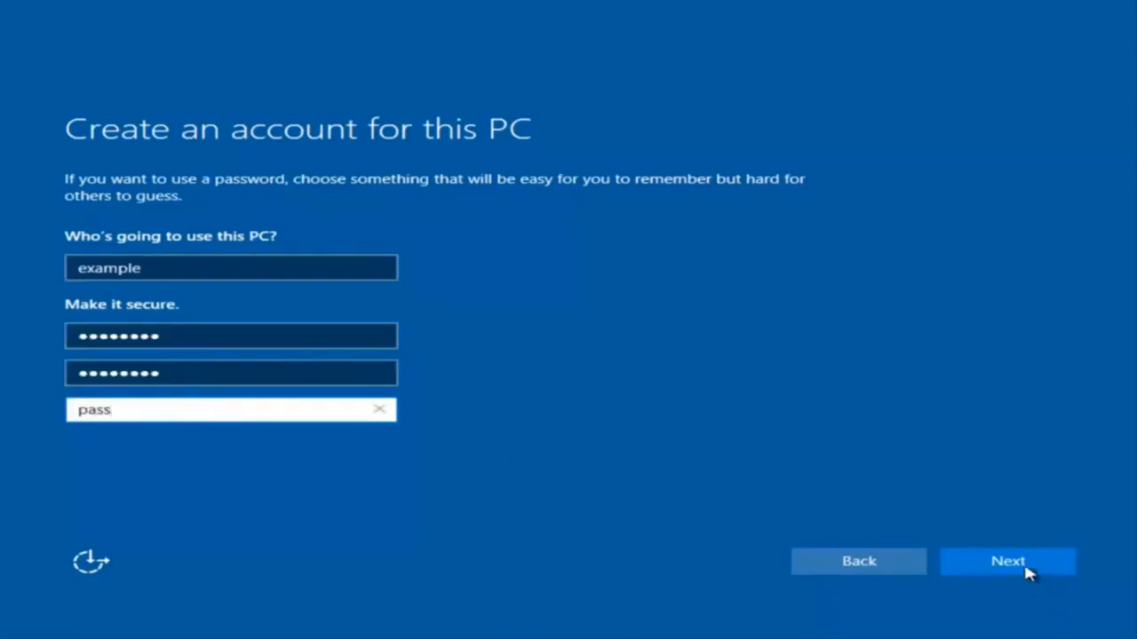
{"action": "left_click", "coordinate": [1007, 561]}
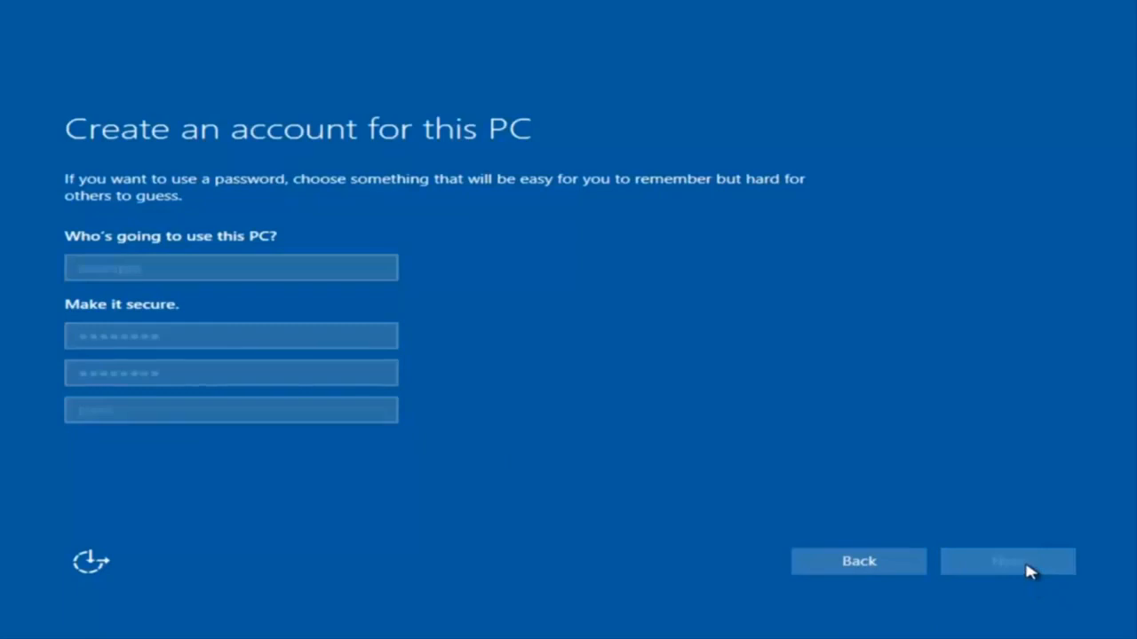
{"action": "left_click", "coordinate": [1007, 562]}
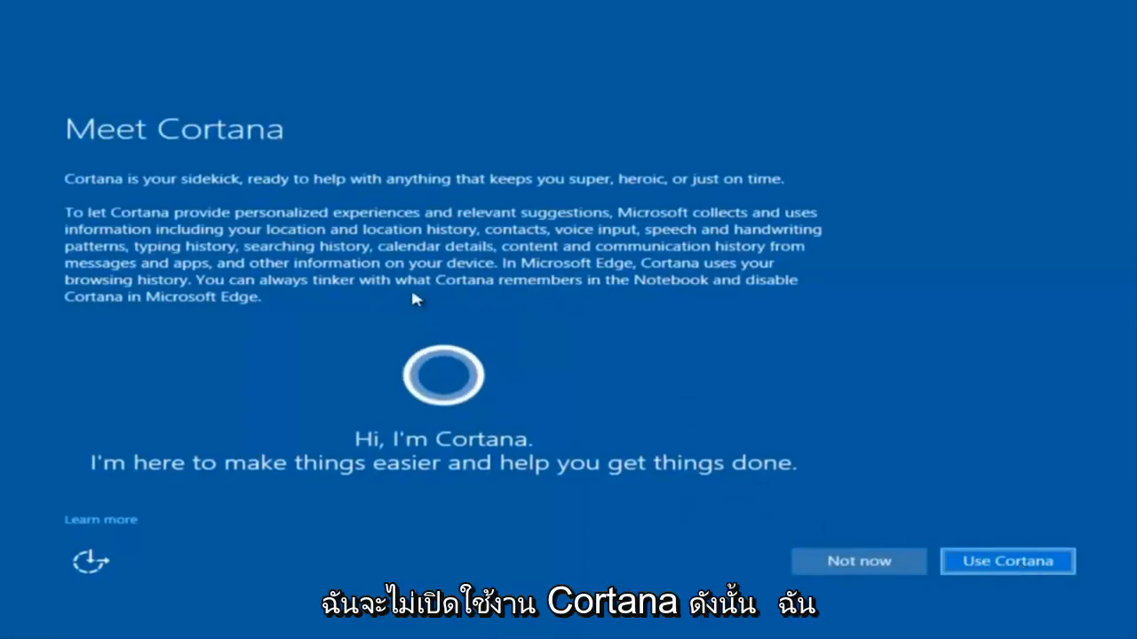
Decline Cortana with 'Not now', reaching the update waiting page.
{"action": "left_click", "coordinate": [858, 562]}
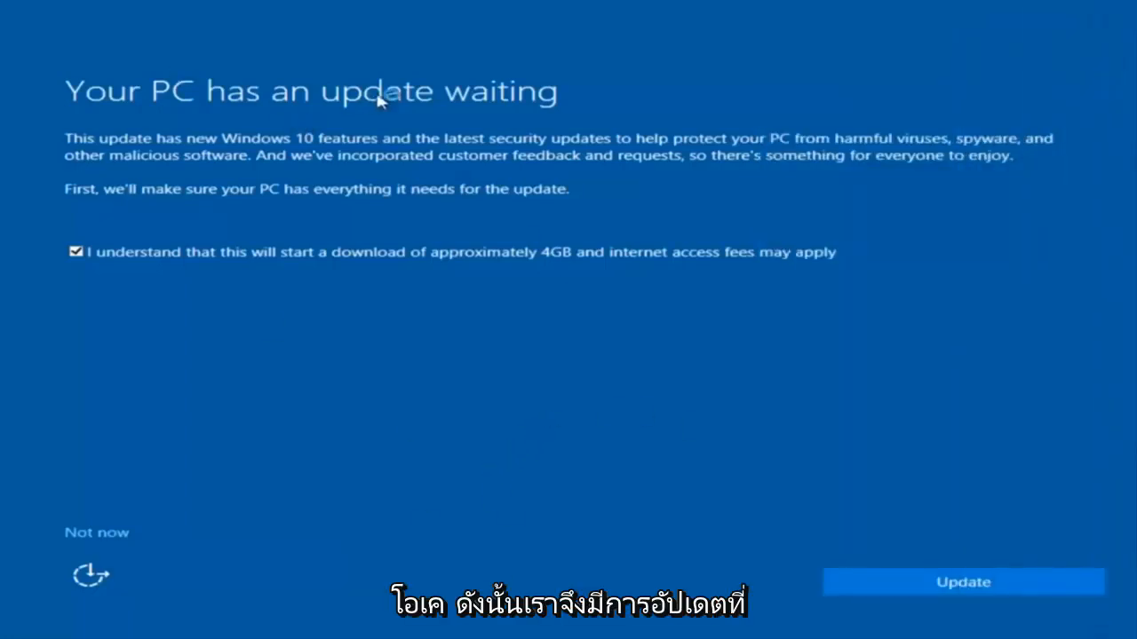
{"action": "mouse_move", "coordinate": [121, 551]}
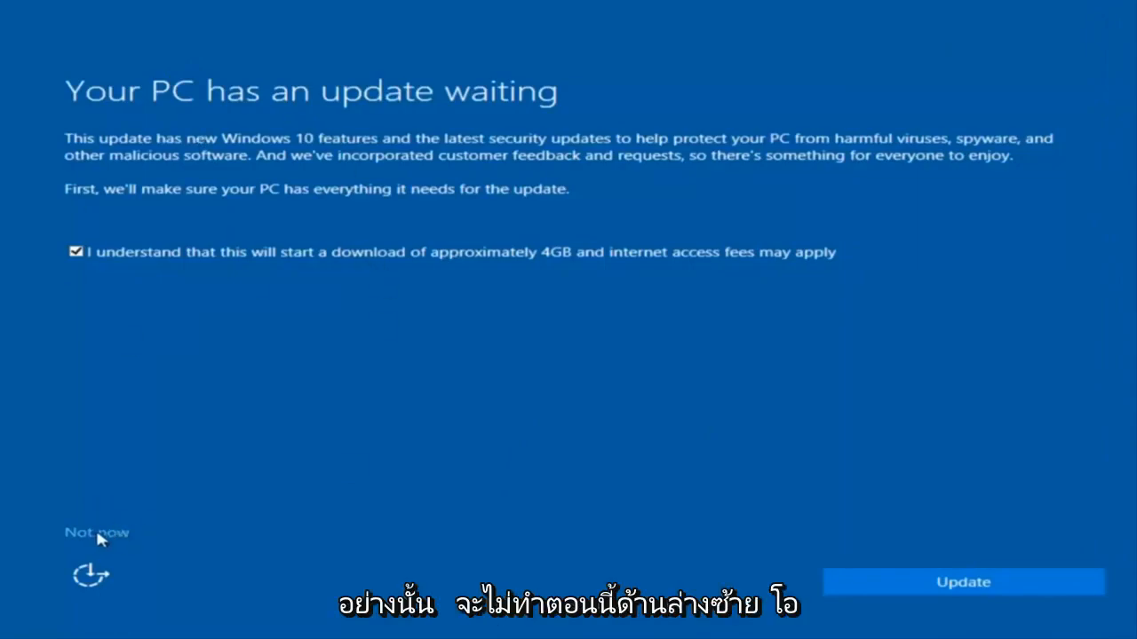
Postpone the waiting update with 'Not now' so setup finishes at the desktop.
{"action": "left_click", "coordinate": [96, 533]}
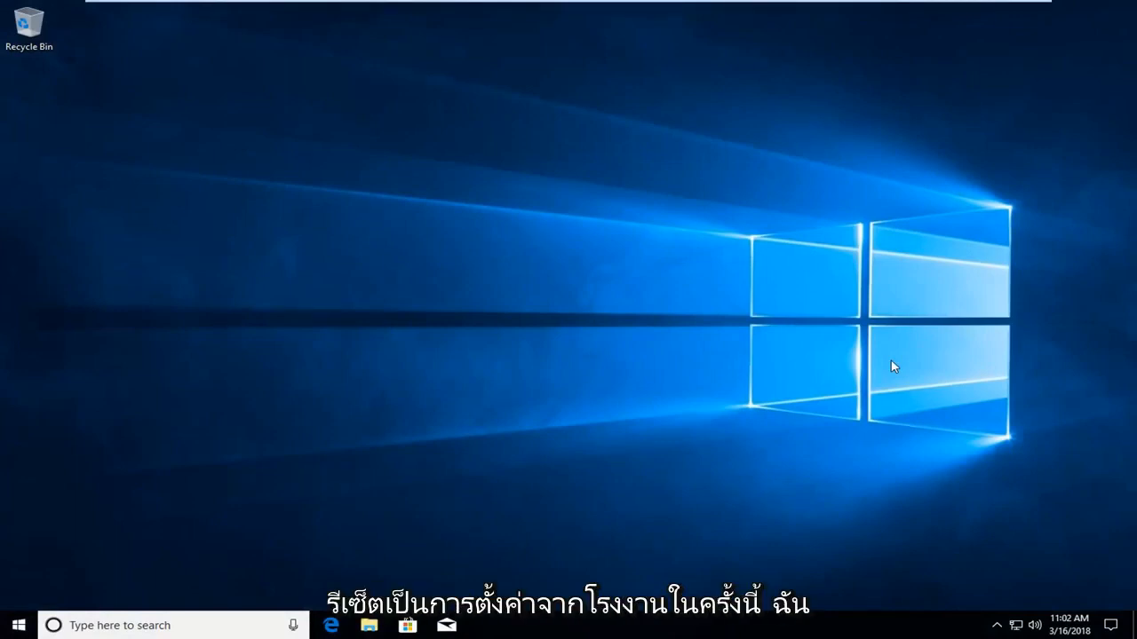
{"action": "mouse_move", "coordinate": [536, 357]}
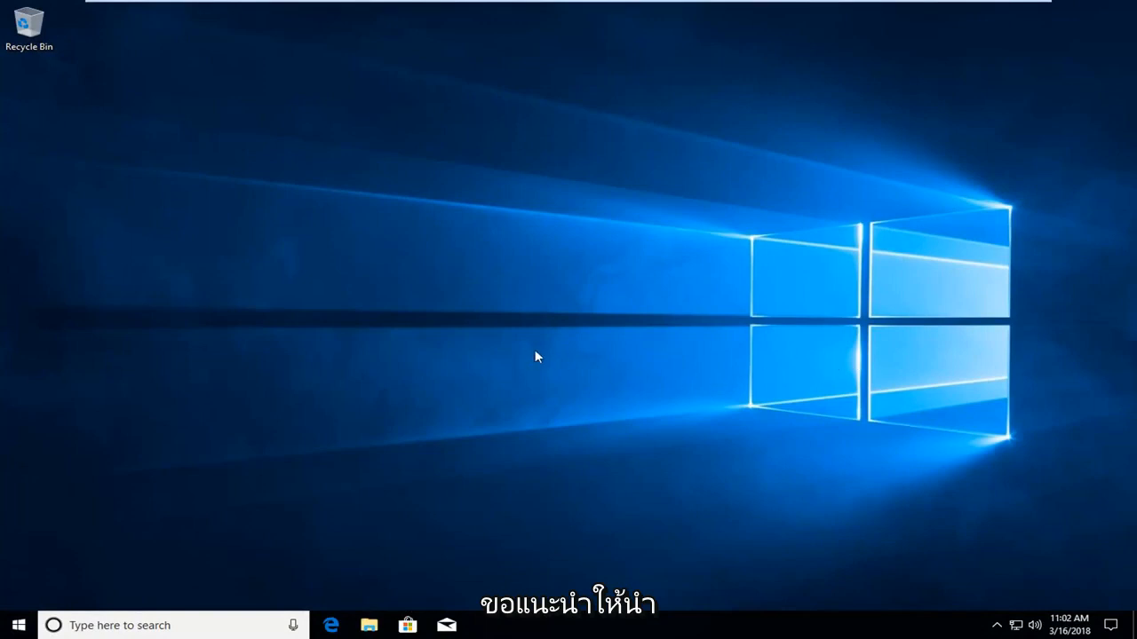